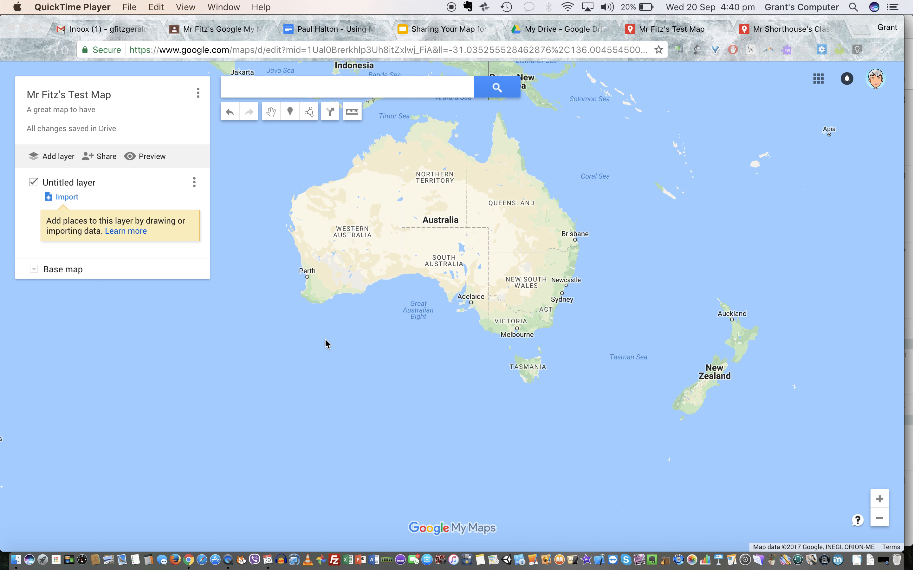
mouse_move(488, 250)
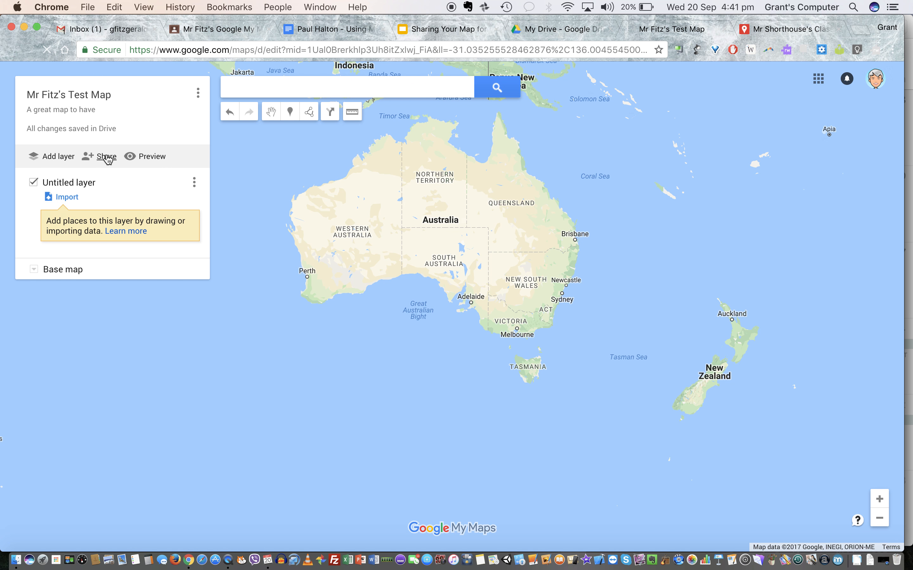
Reach the link-access choices from the map's Share settings, currently Private
left_click(105, 156)
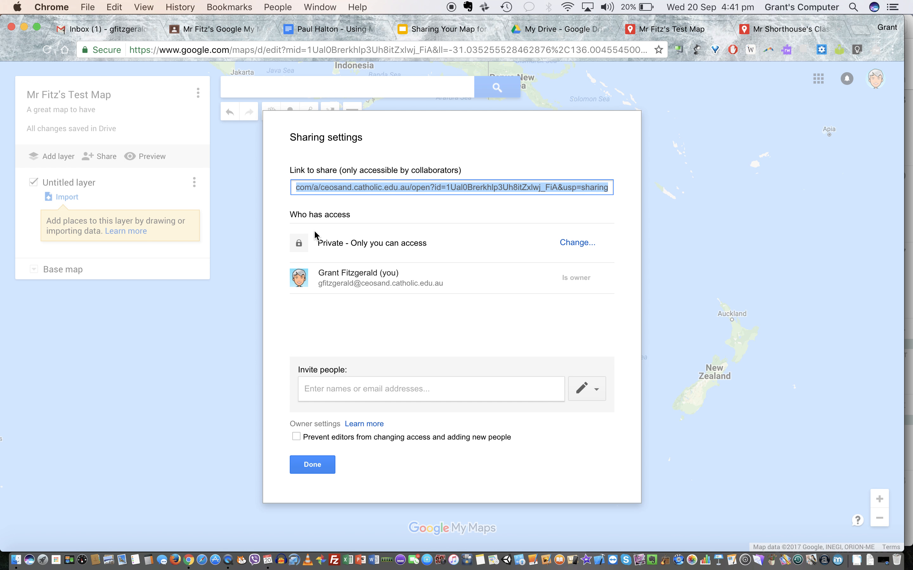
mouse_move(564, 246)
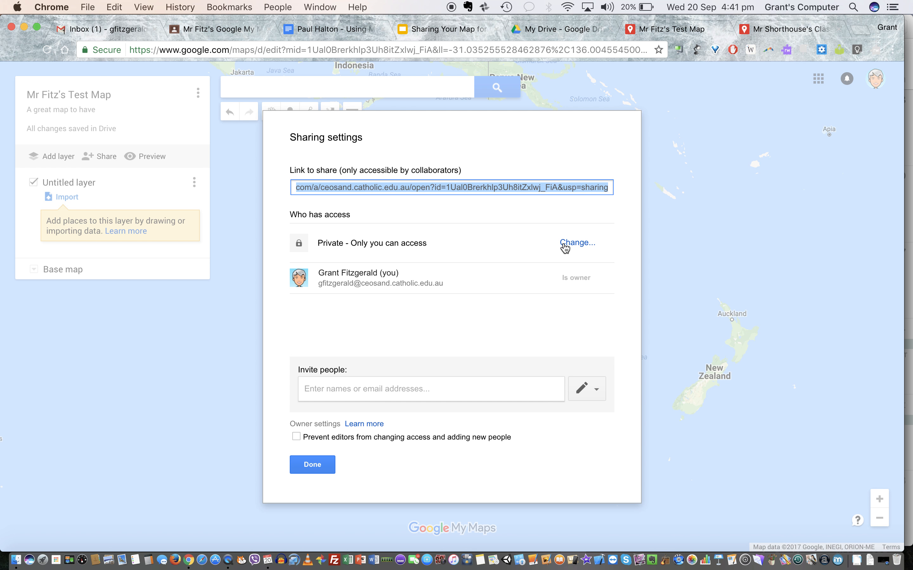
left_click(576, 243)
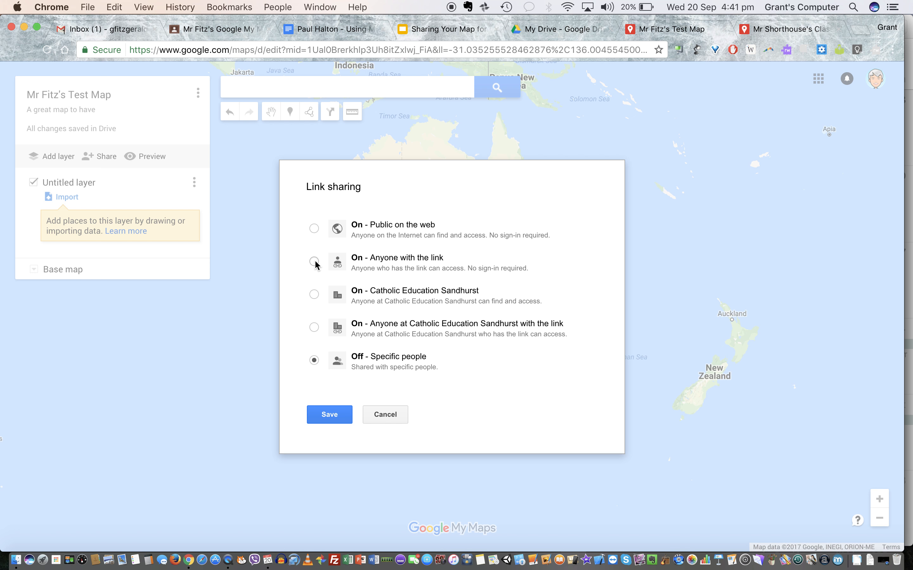
Set link sharing to 'On - Anyone with the link' with Can view access and save
left_click(314, 262)
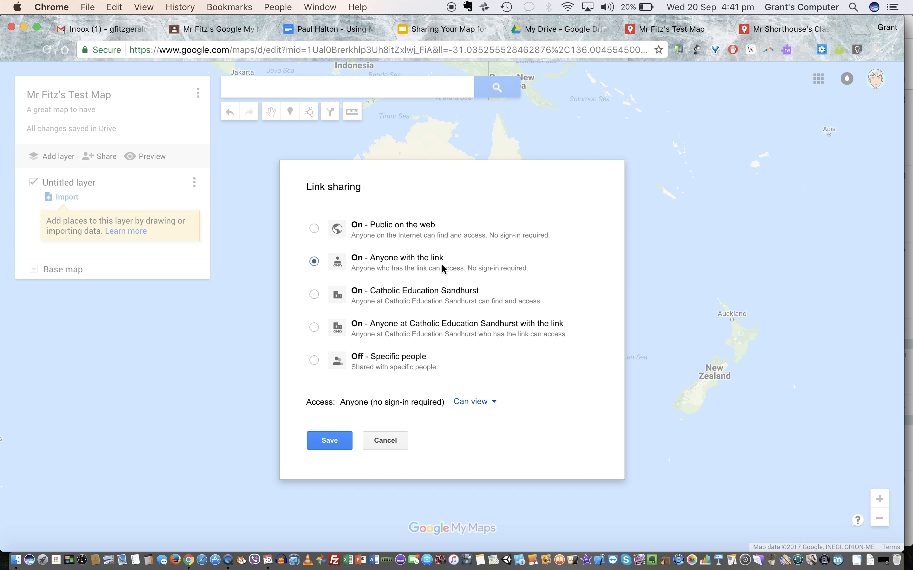
mouse_move(390, 239)
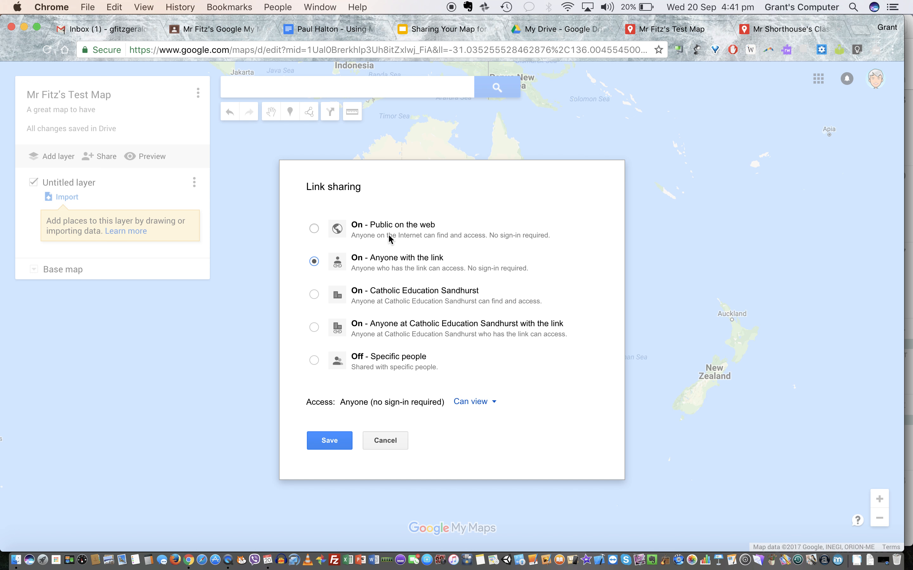
mouse_move(479, 393)
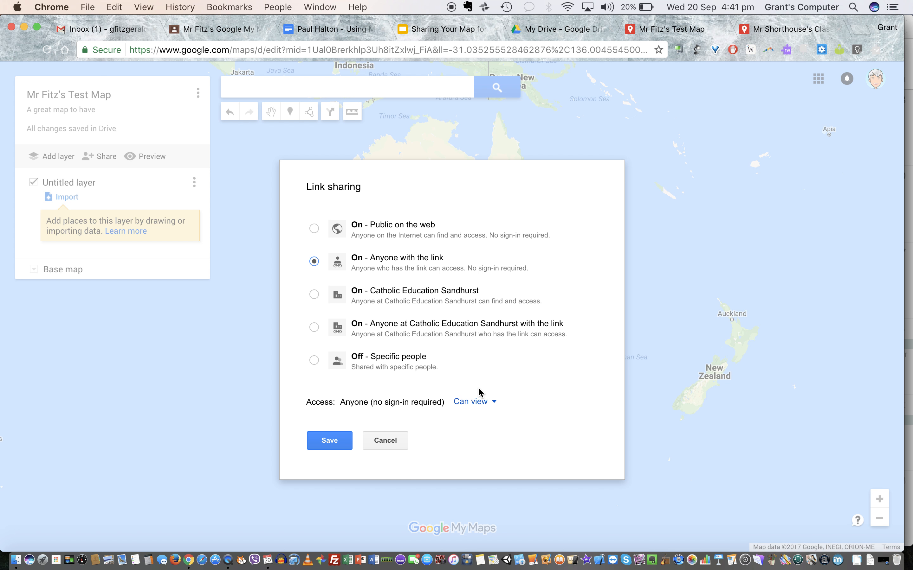
left_click(329, 440)
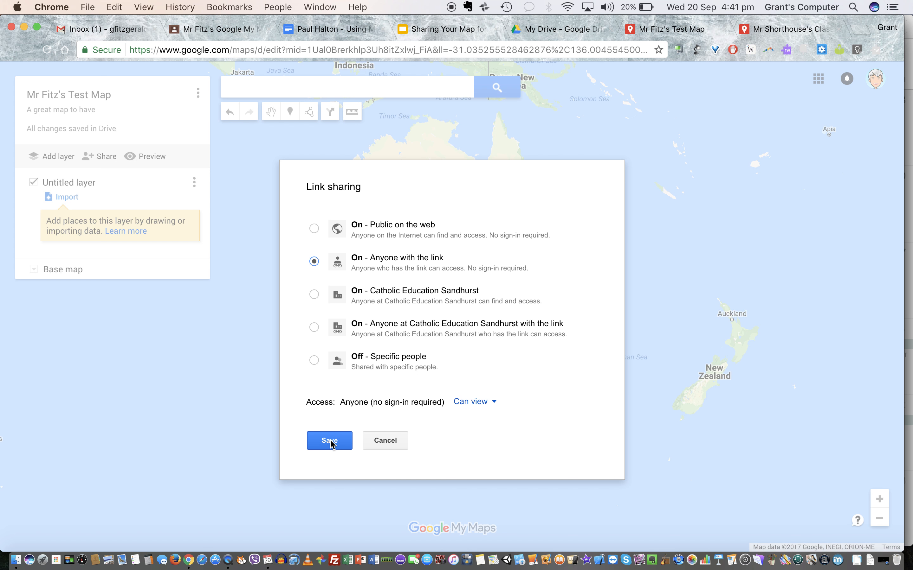
left_click(328, 440)
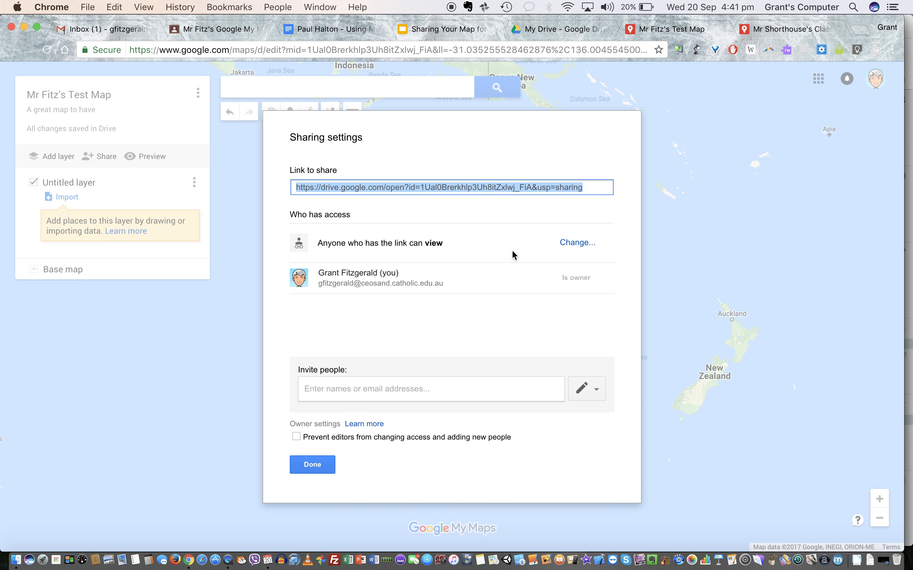
mouse_move(615, 199)
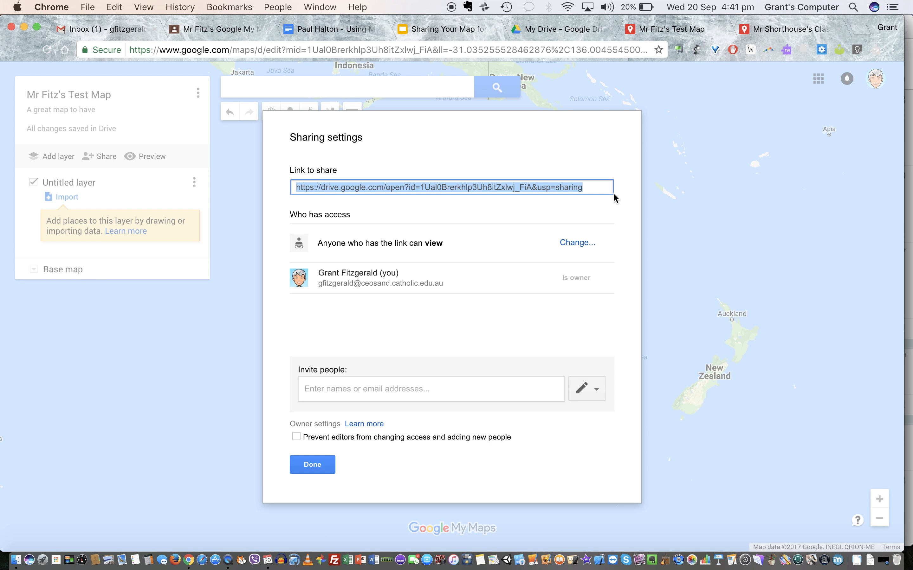
Copy the map's share link and finish with Done, returning to the editor
left_click(114, 7)
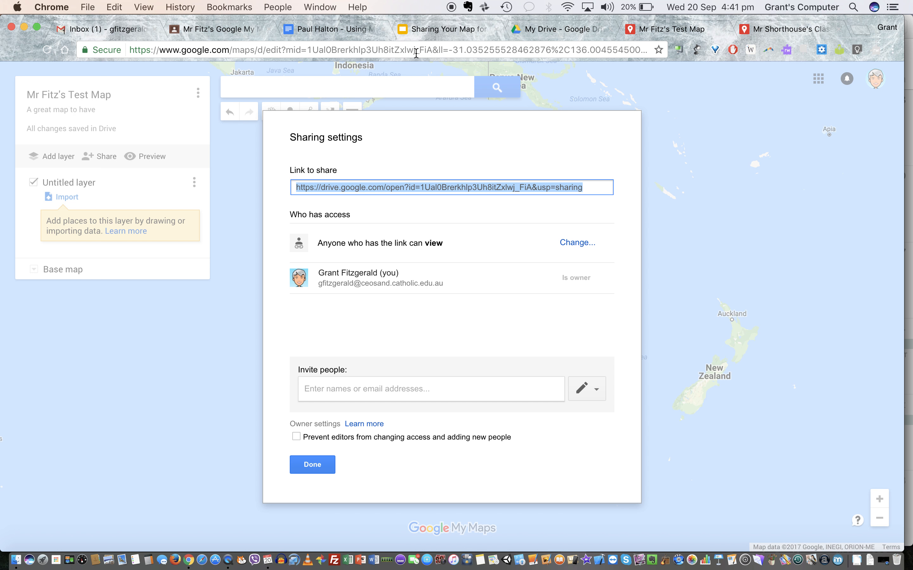
left_click(311, 465)
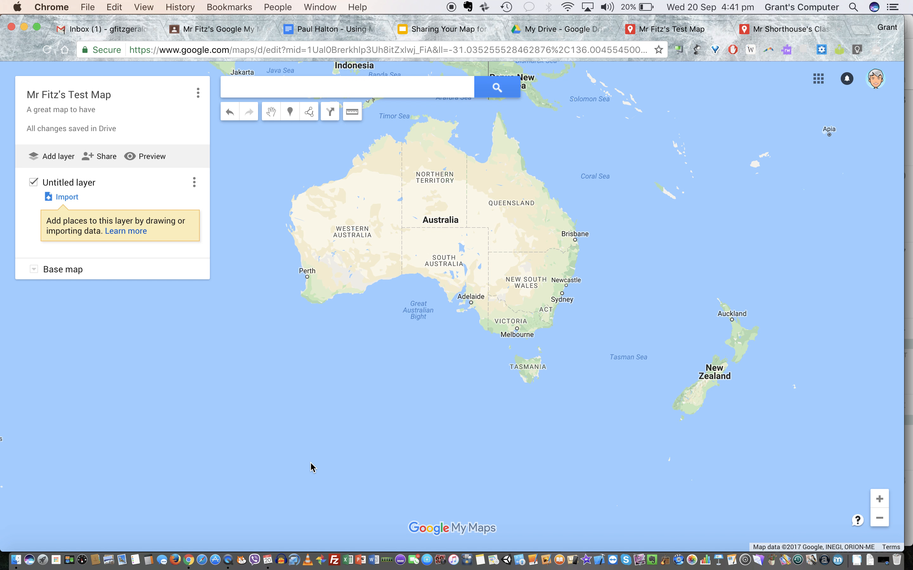
mouse_move(857, 28)
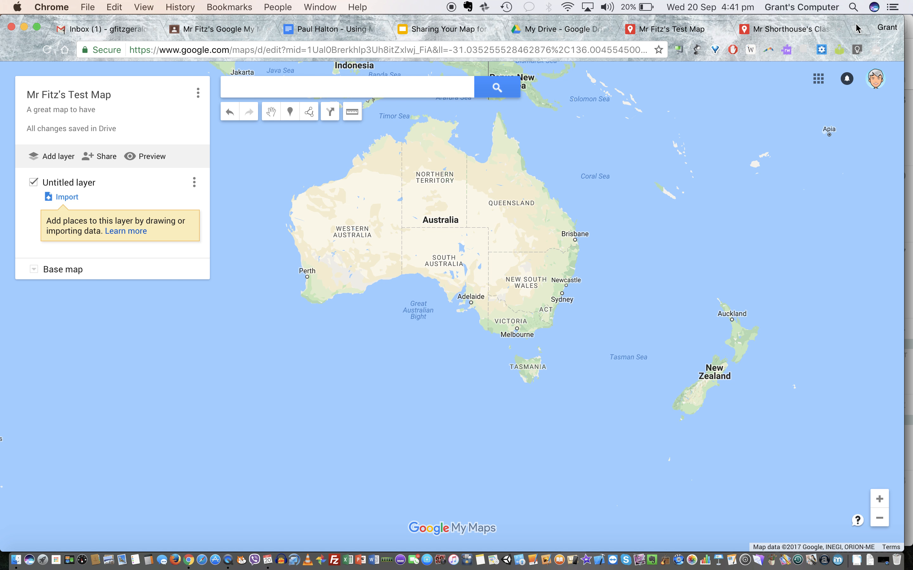